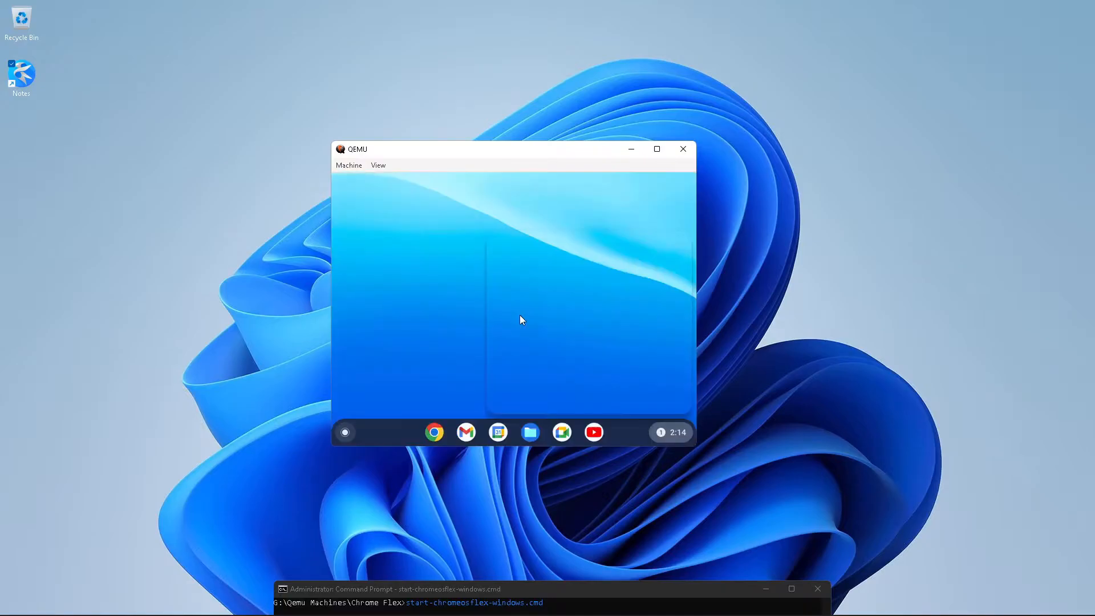
Step: Show ChromeOS quick settings and the launcher with the QEMU window maximized
click(668, 432)
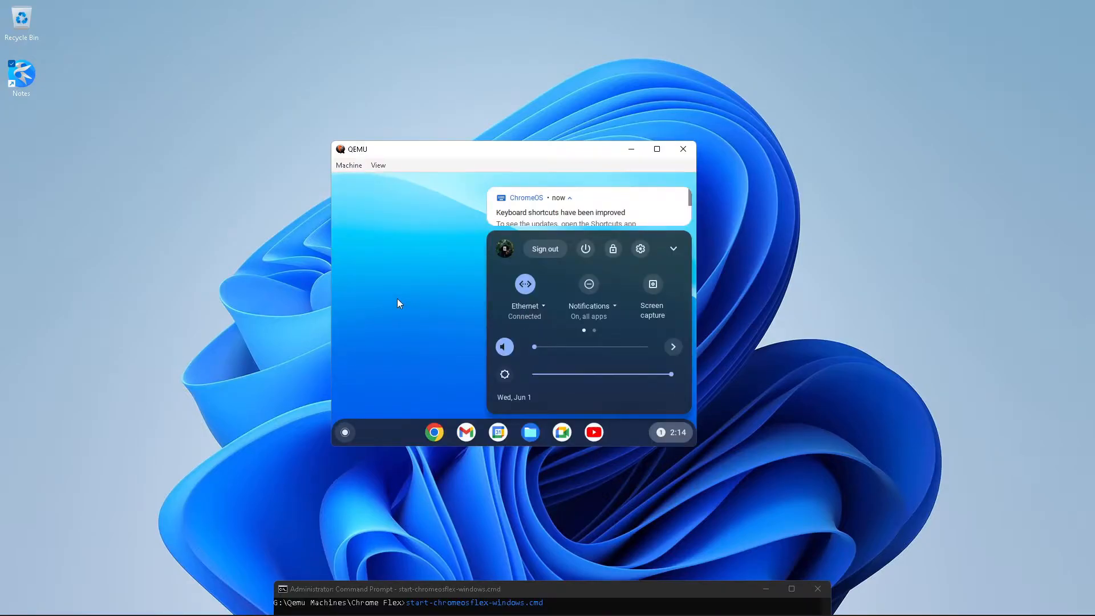
mouse_move(617, 498)
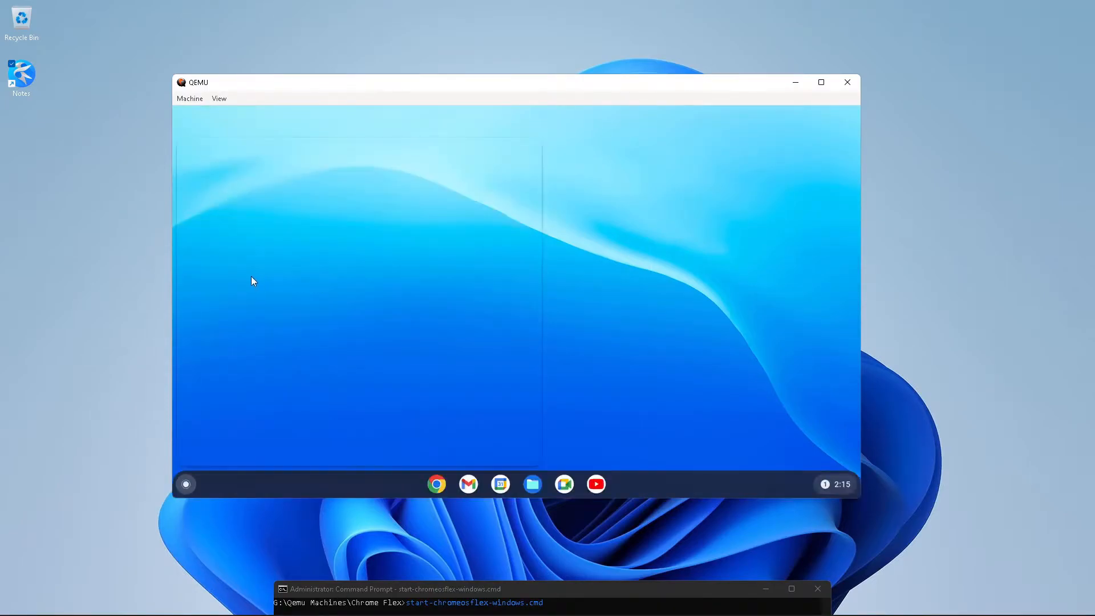
click(820, 82)
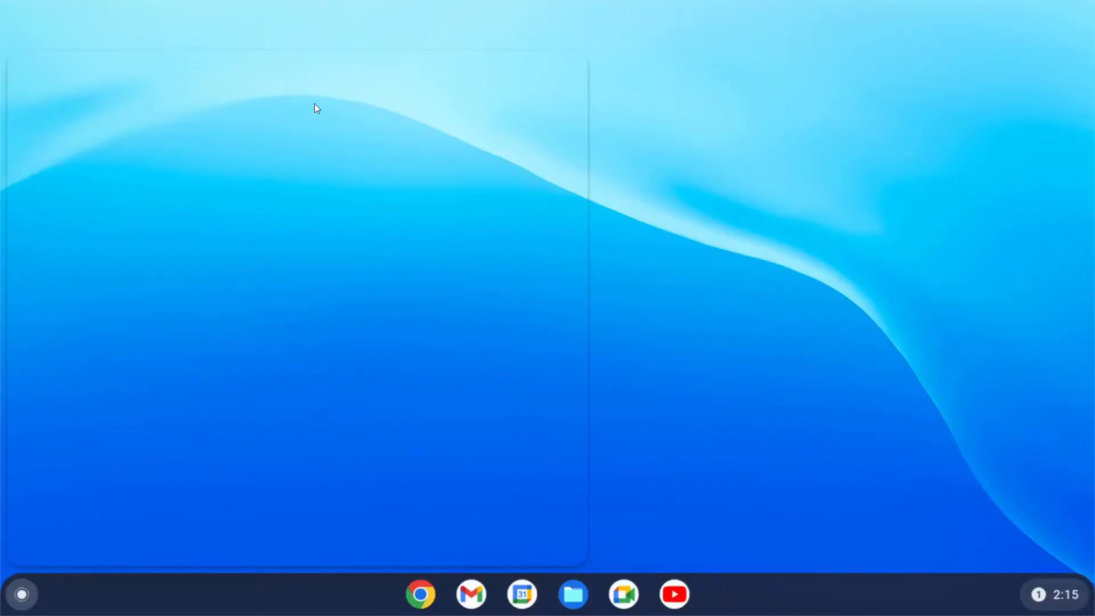
click(20, 594)
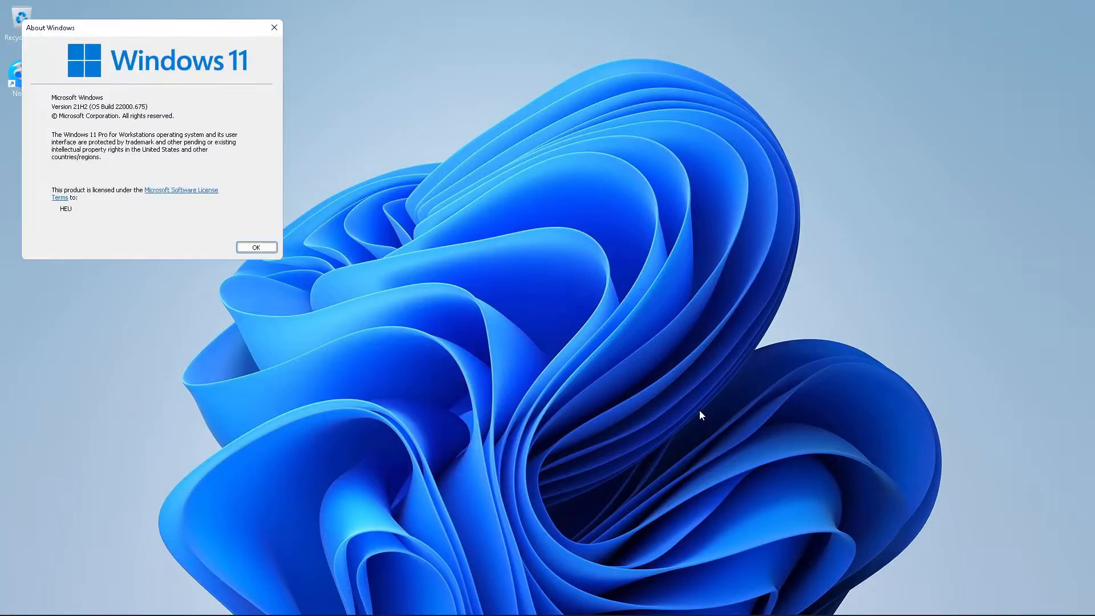
Step: Review the Windows 11 version 21H2 details and close the winver dialog
drag(702, 415, 569, 208)
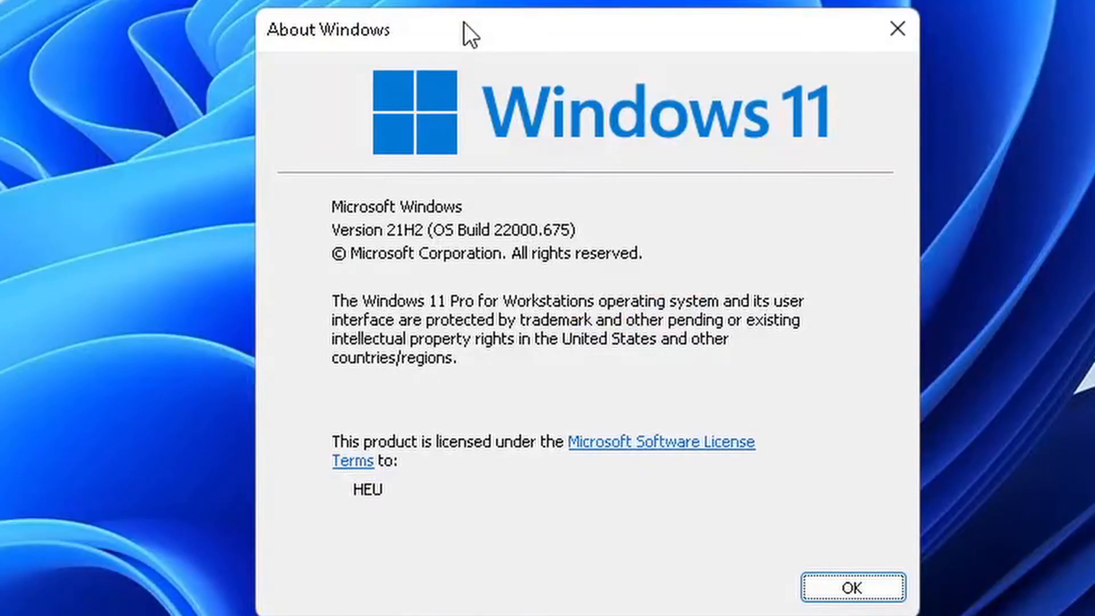
mouse_move(905, 64)
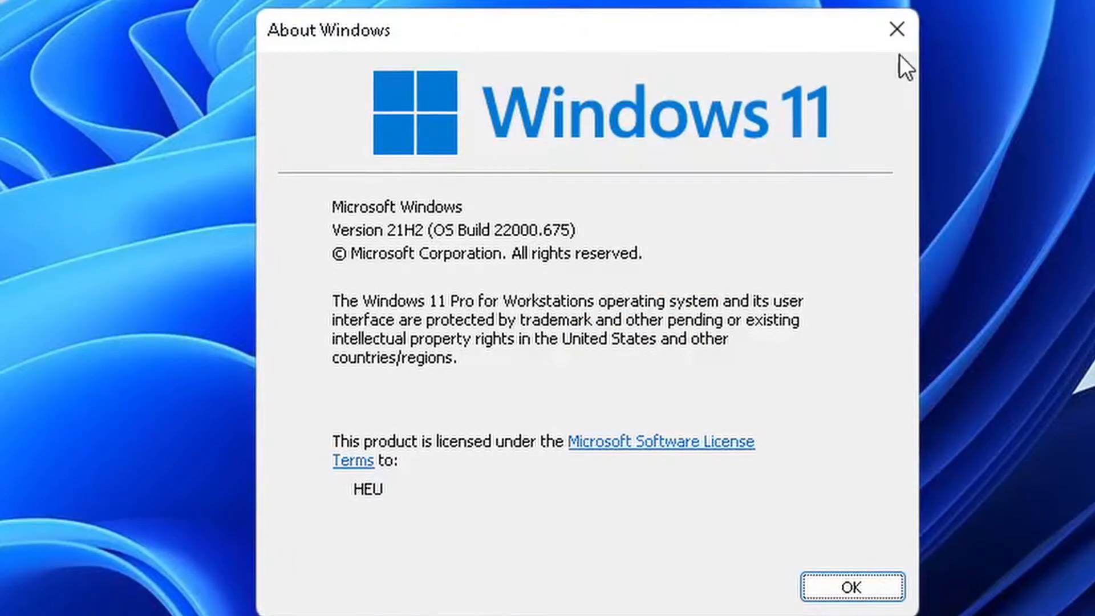
click(852, 586)
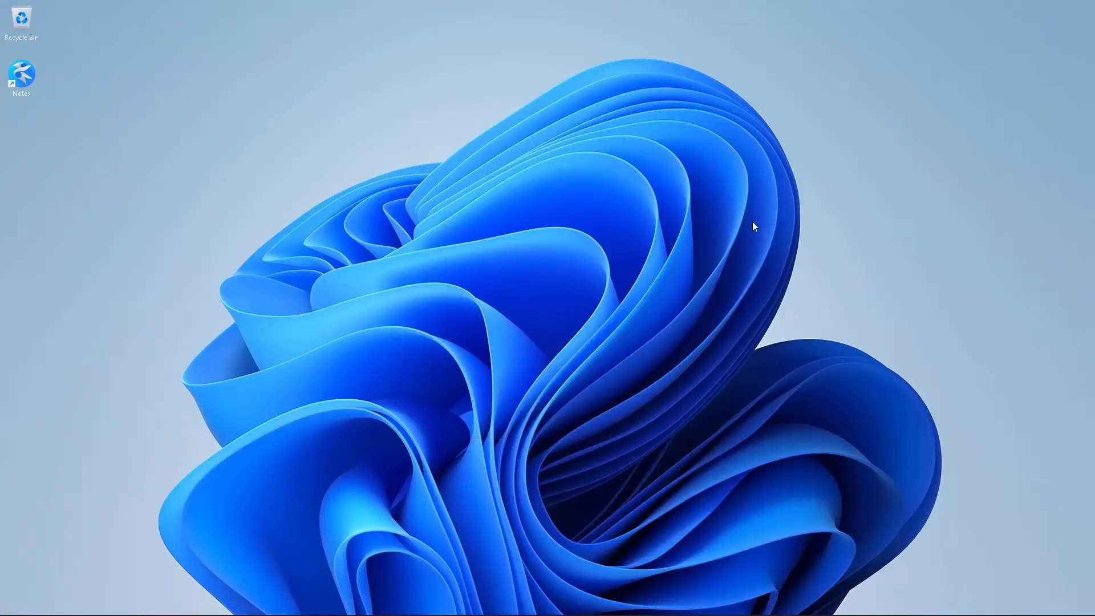
mouse_move(674, 287)
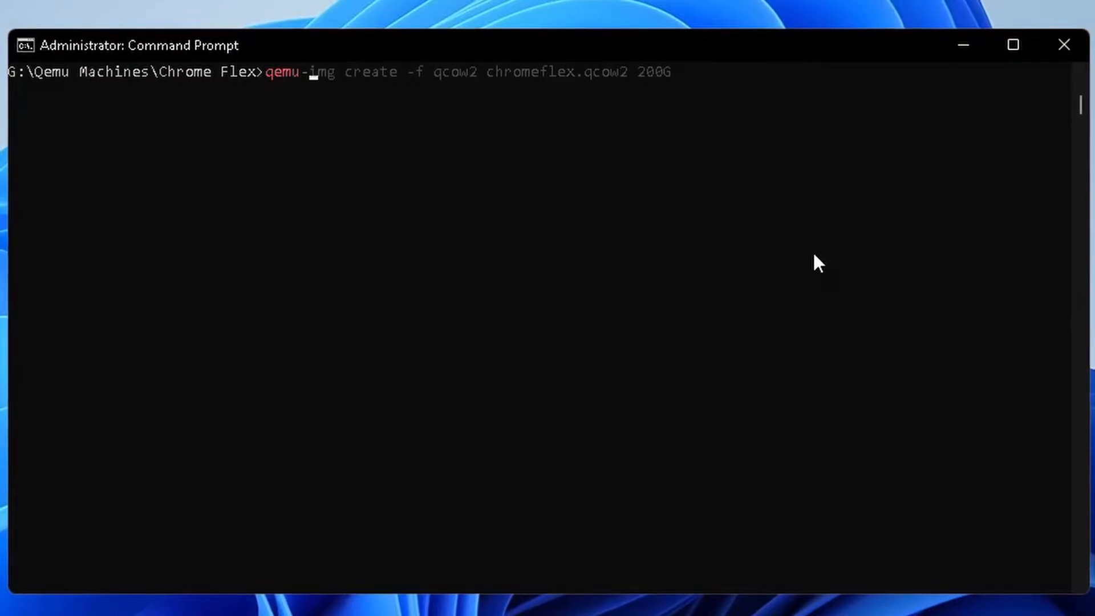
Step: Check qemu-system-x86_64 reports version 7.0.0, then run start-chromeosflex-windows.cmd
text(qemu-system-x86_64.exe --version)
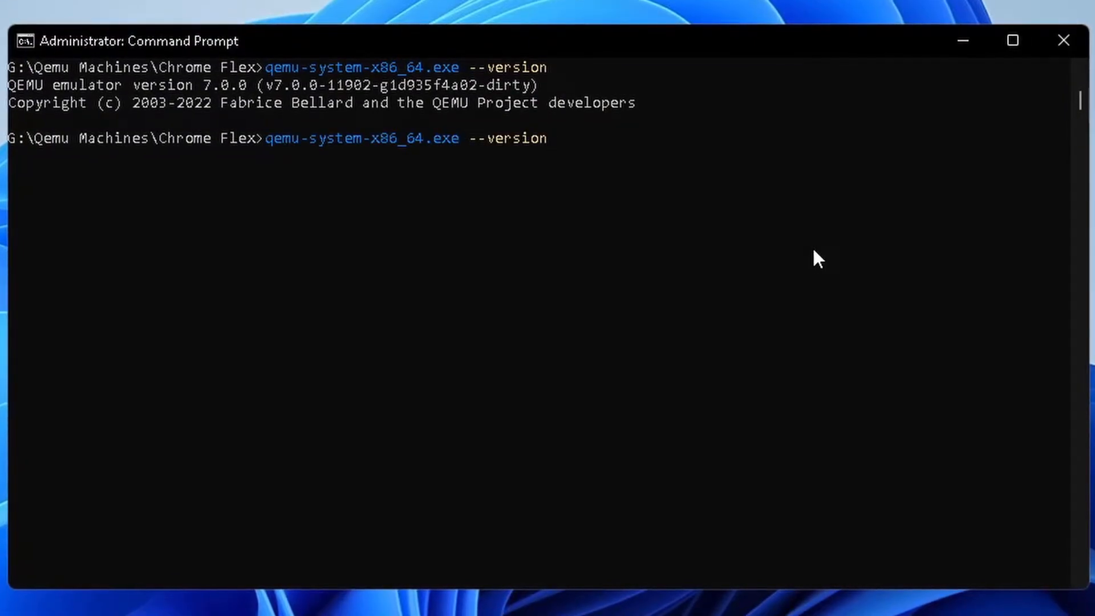
text(start-chromeosflex-windows.cmd)
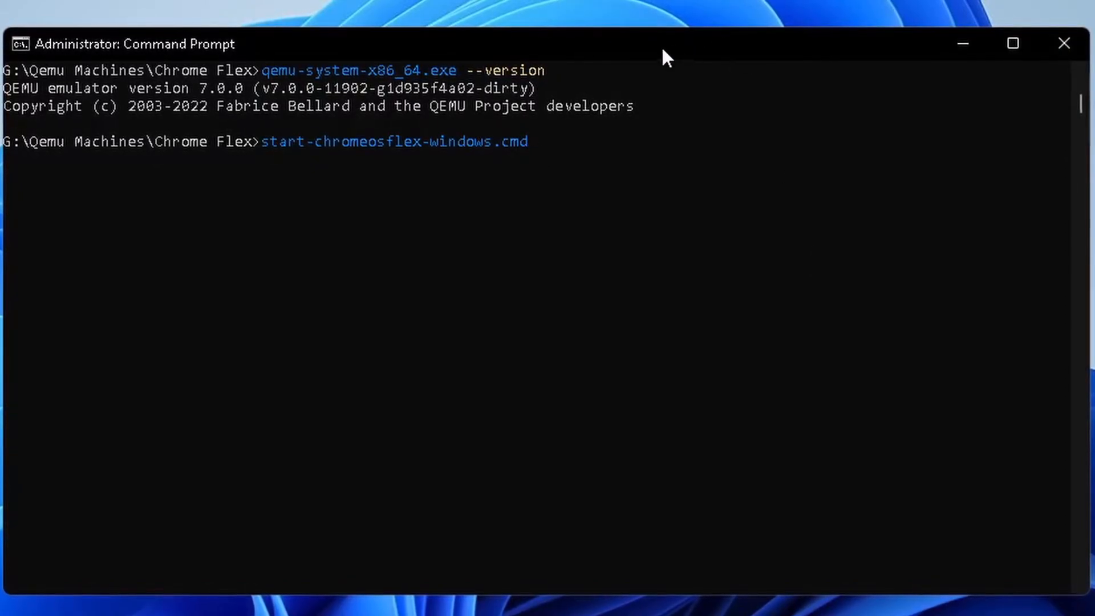
key(enter)
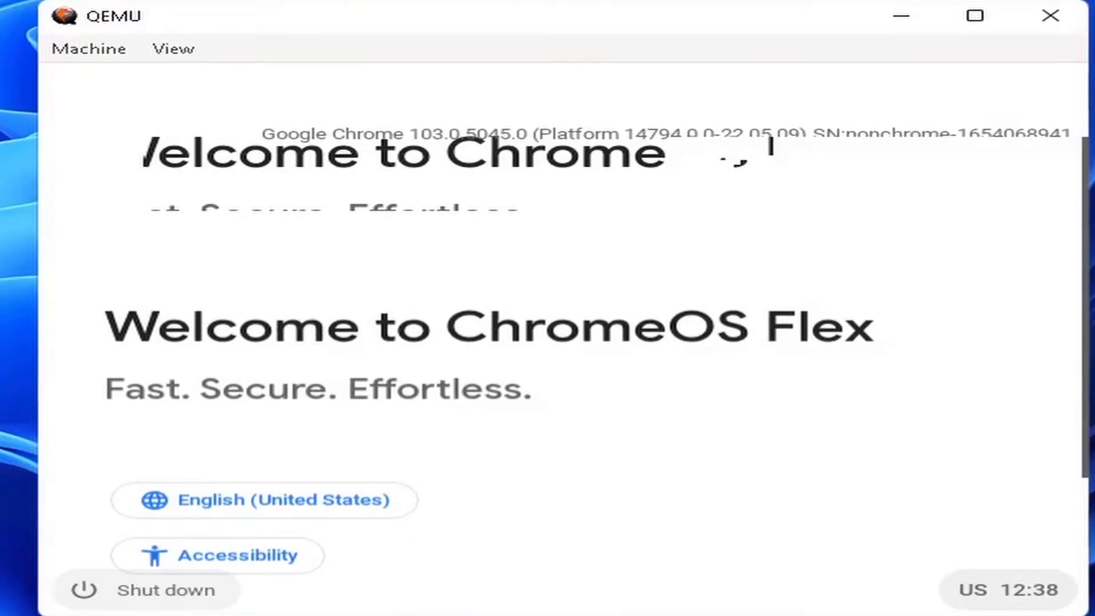
Step: Let the VM boot to the Welcome to ChromeOS Flex screen and focus its status tray
click(218, 555)
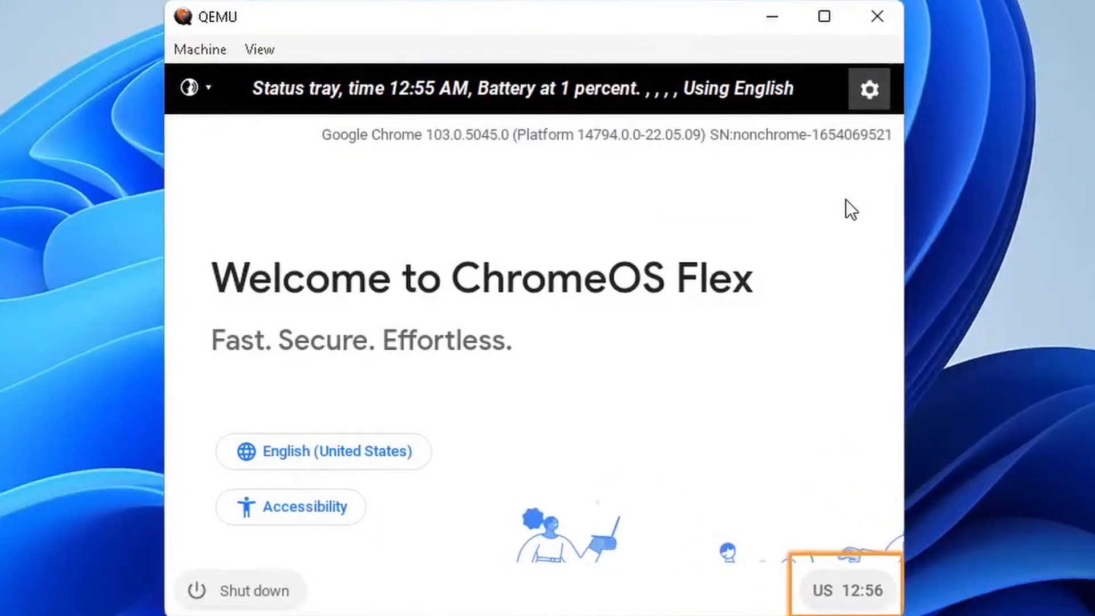
mouse_move(825, 16)
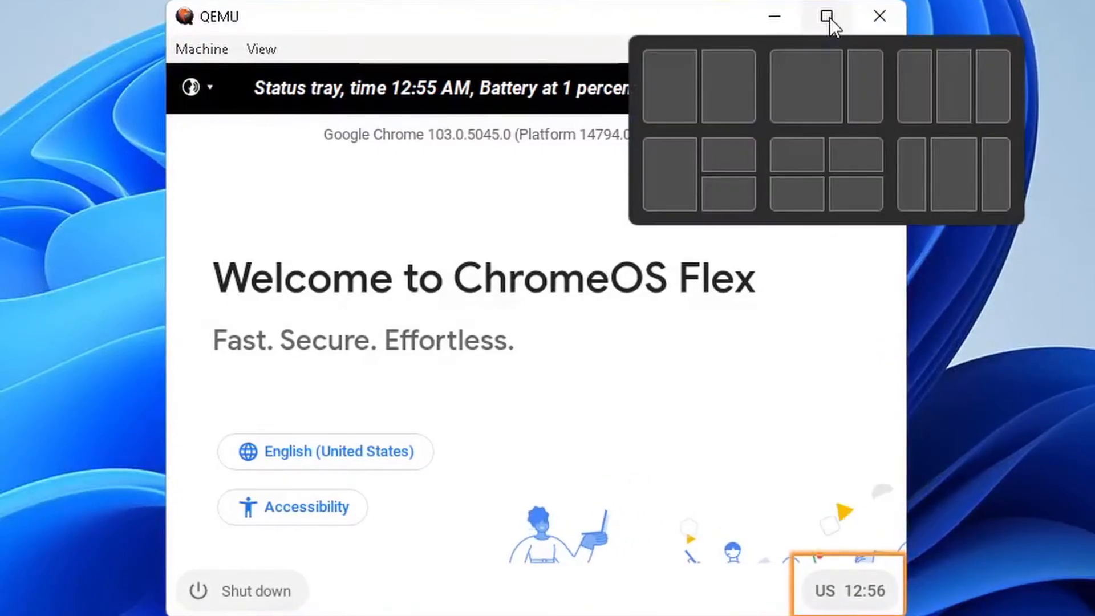
Step: Choose Install ChromeOS Flex in the maximized VM and confirm erasing the virtual drive
click(827, 16)
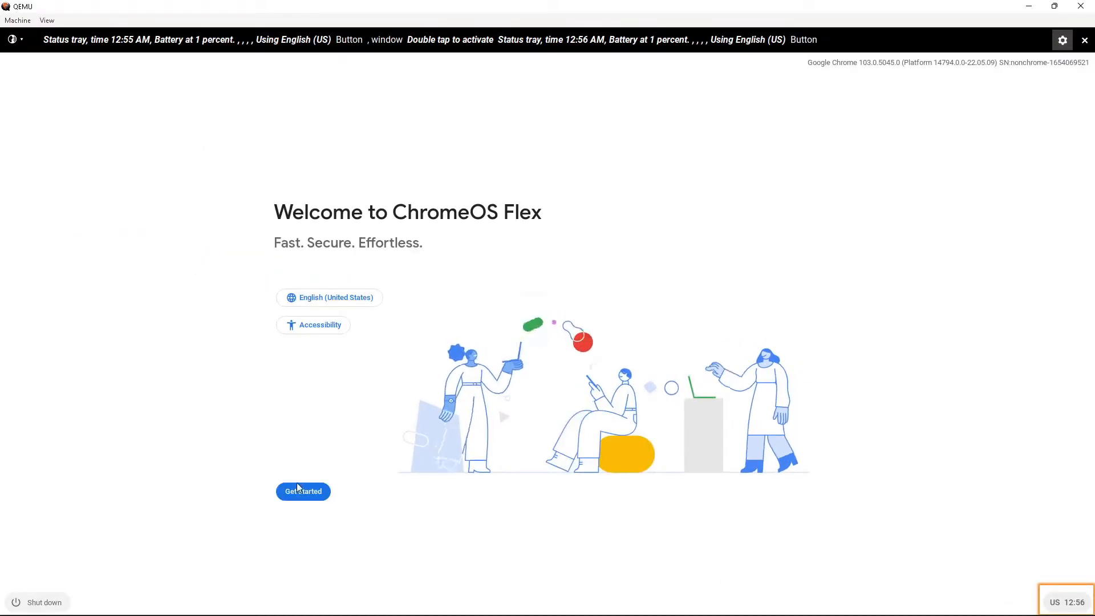
click(302, 490)
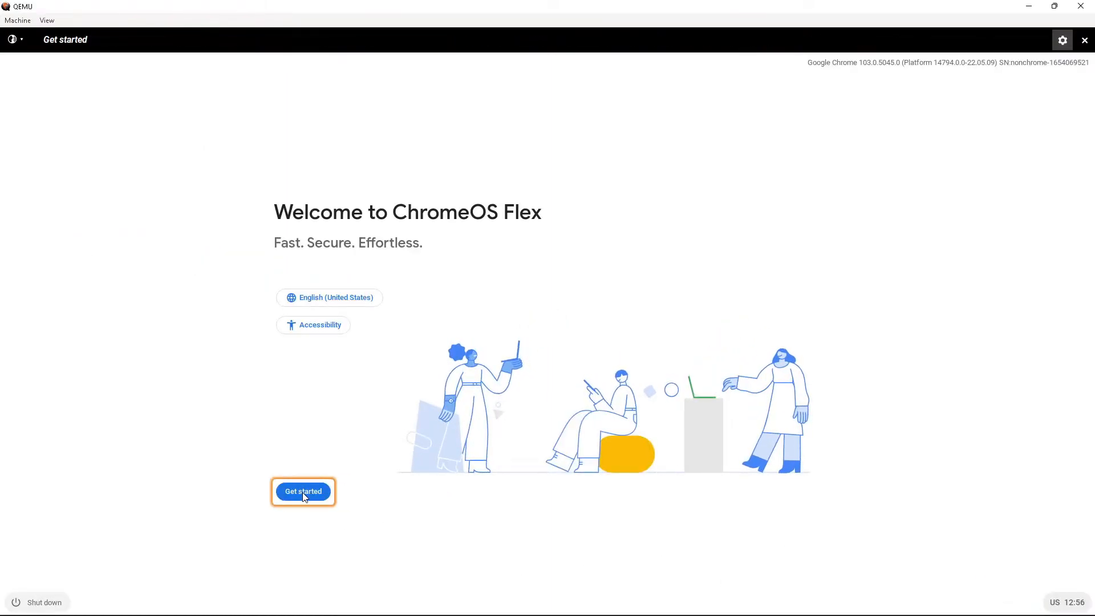
click(302, 491)
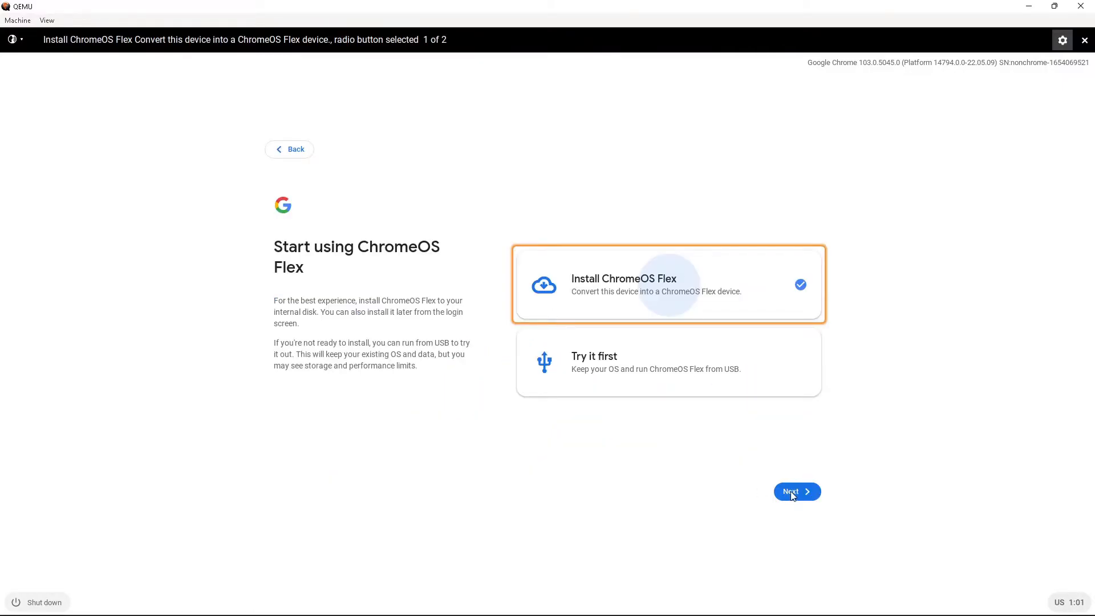
click(796, 490)
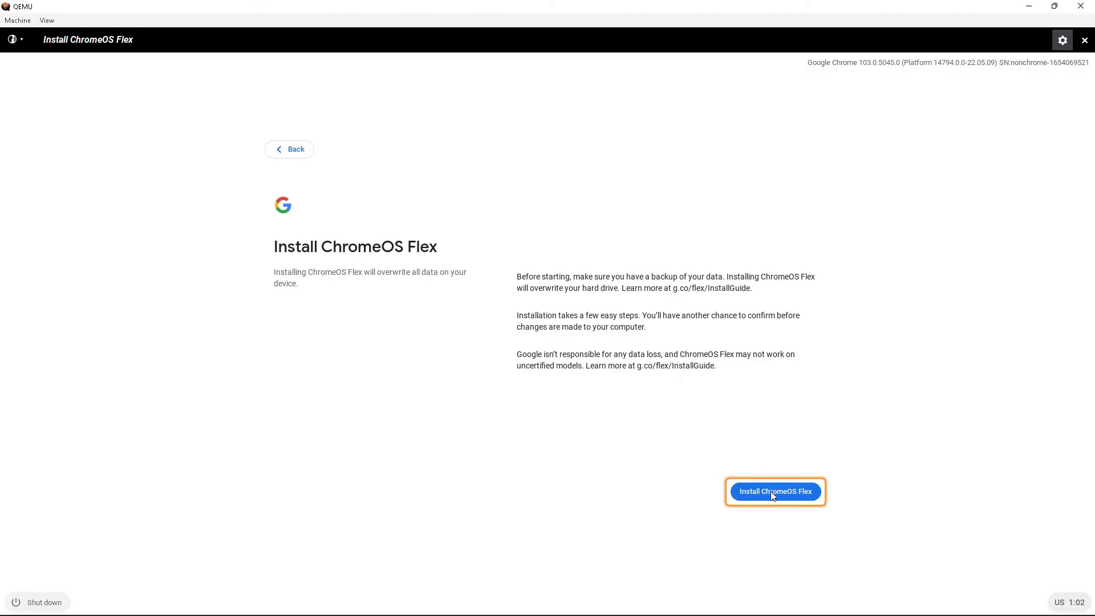
click(775, 491)
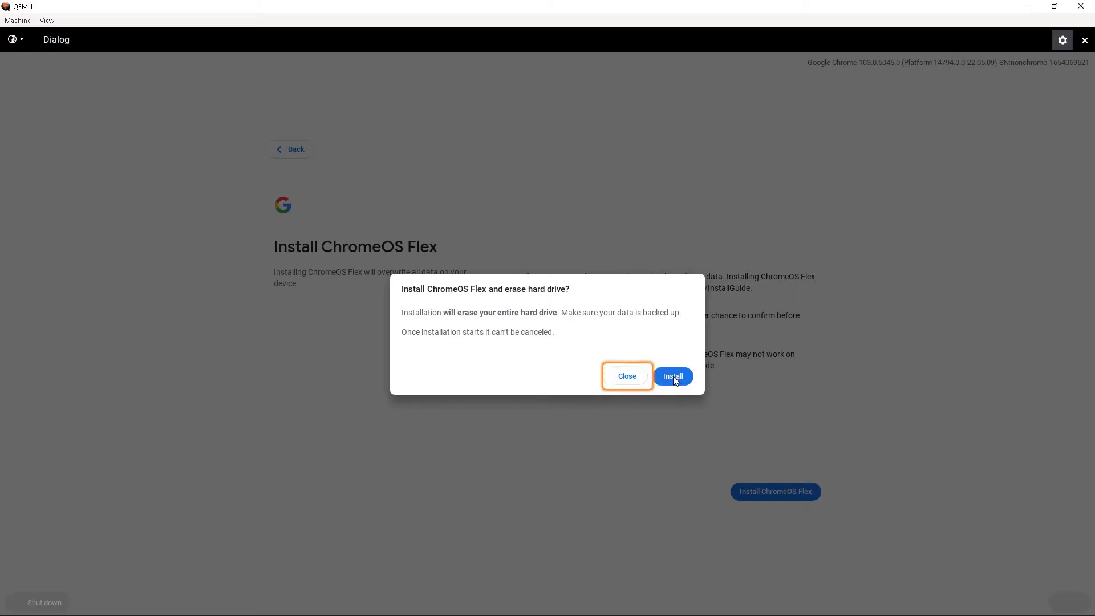
click(673, 375)
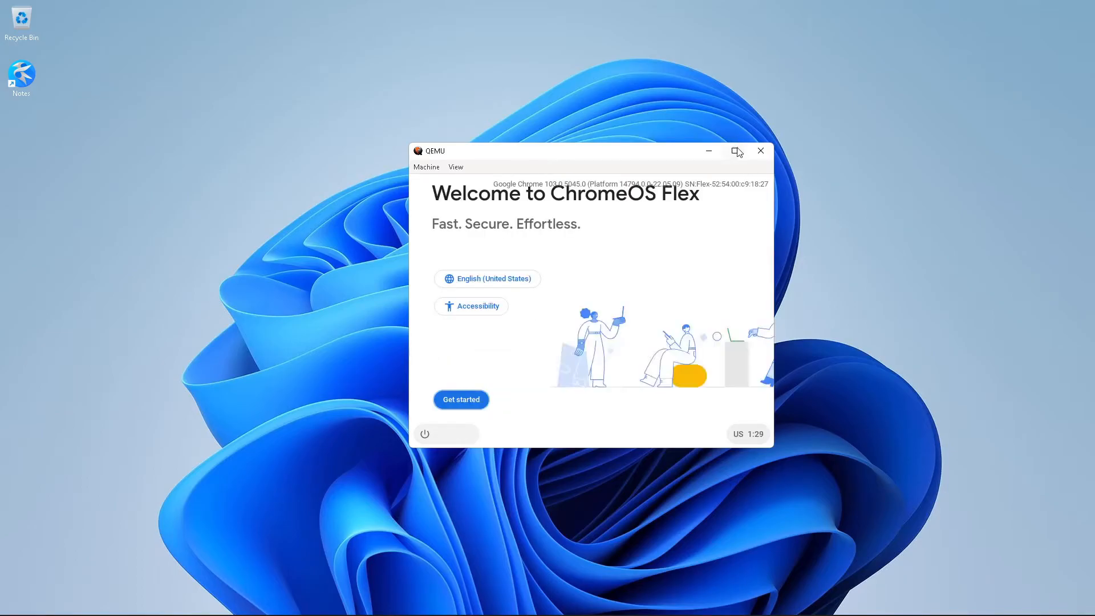
Step: Maximize the VM, decline ChromeVox and get started on the installed ChromeOS Flex
click(736, 150)
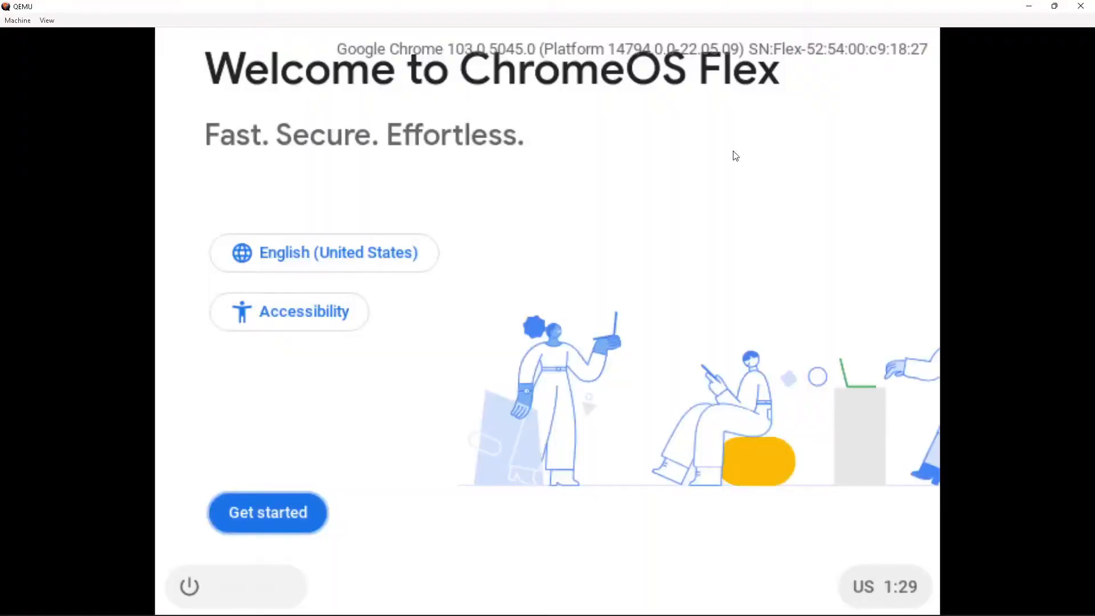
click(267, 512)
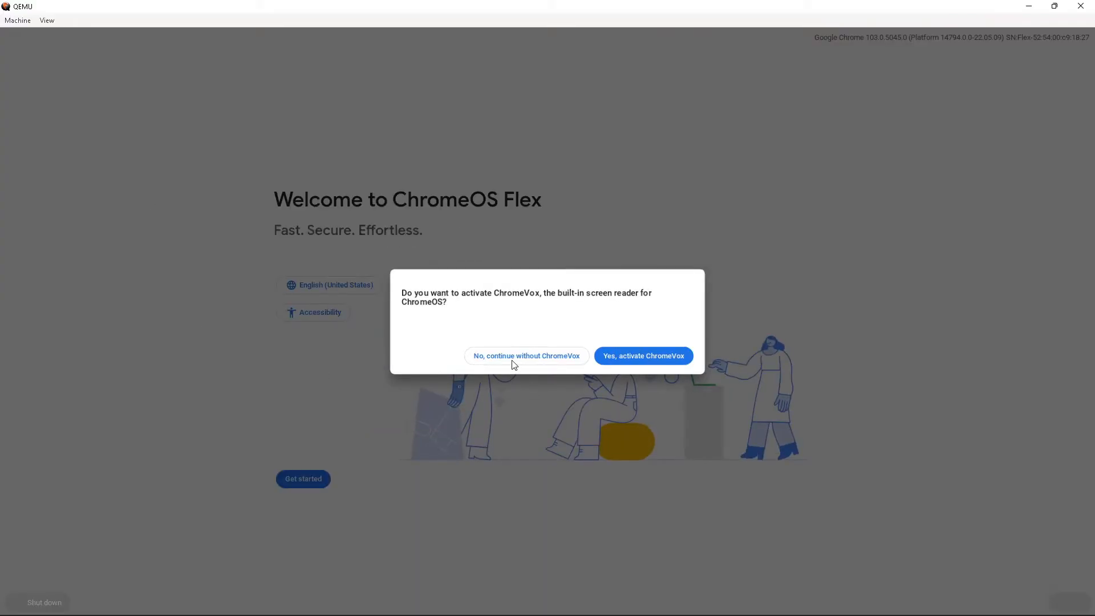
click(526, 356)
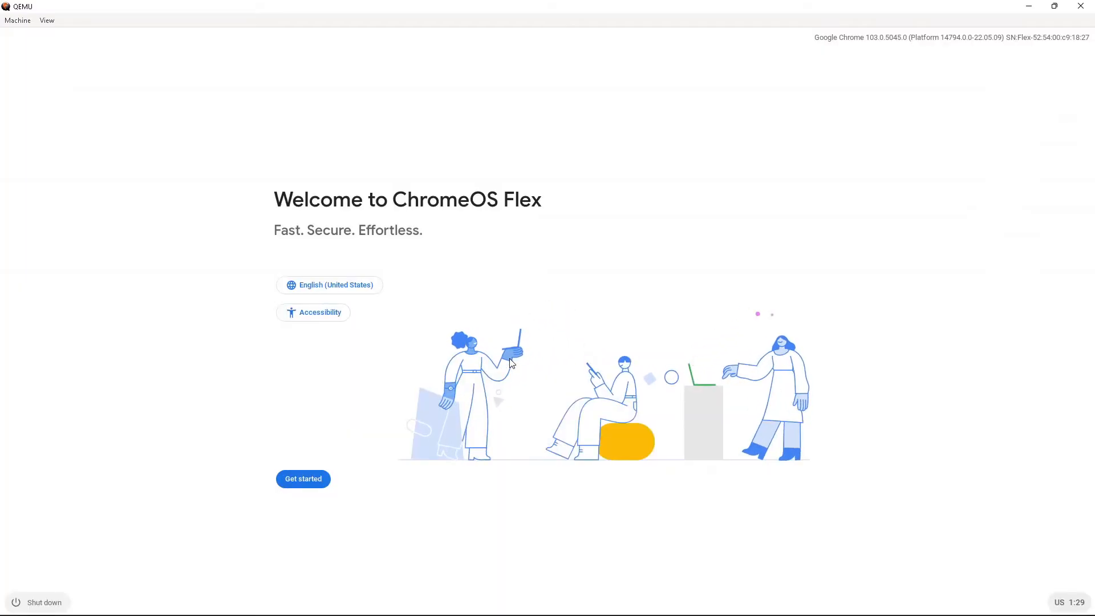
click(303, 478)
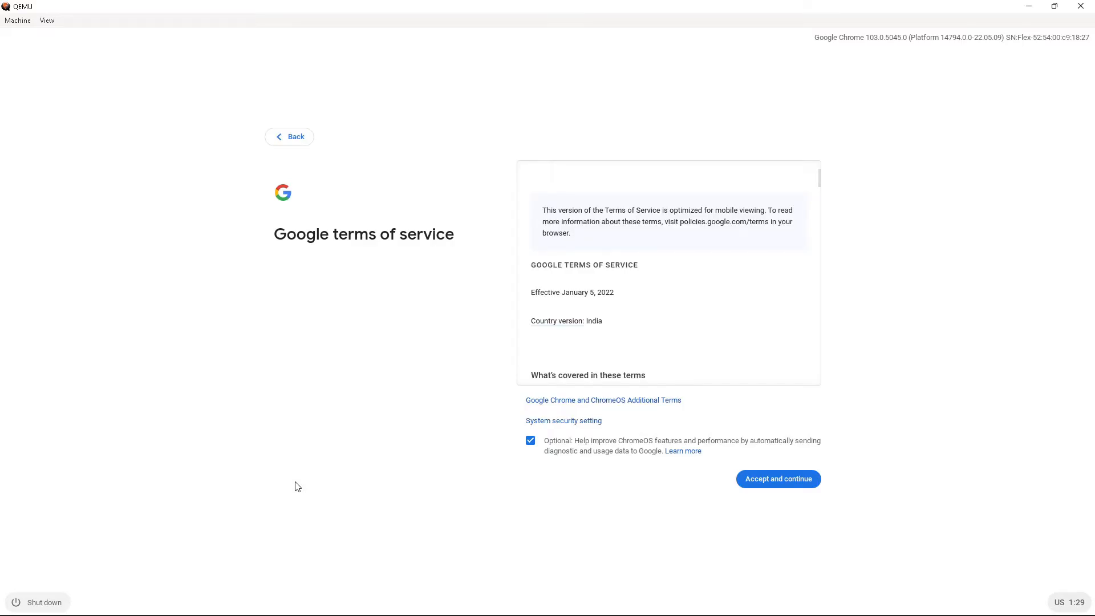
Step: Accept the Google terms without diagnostics and set the device up for personal use
click(530, 440)
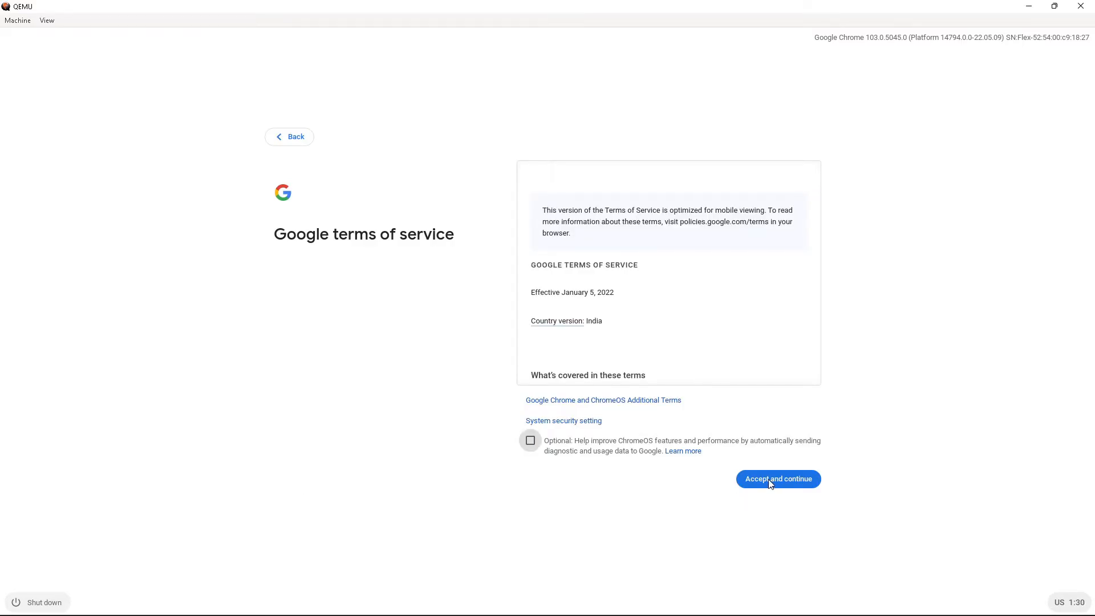
click(777, 478)
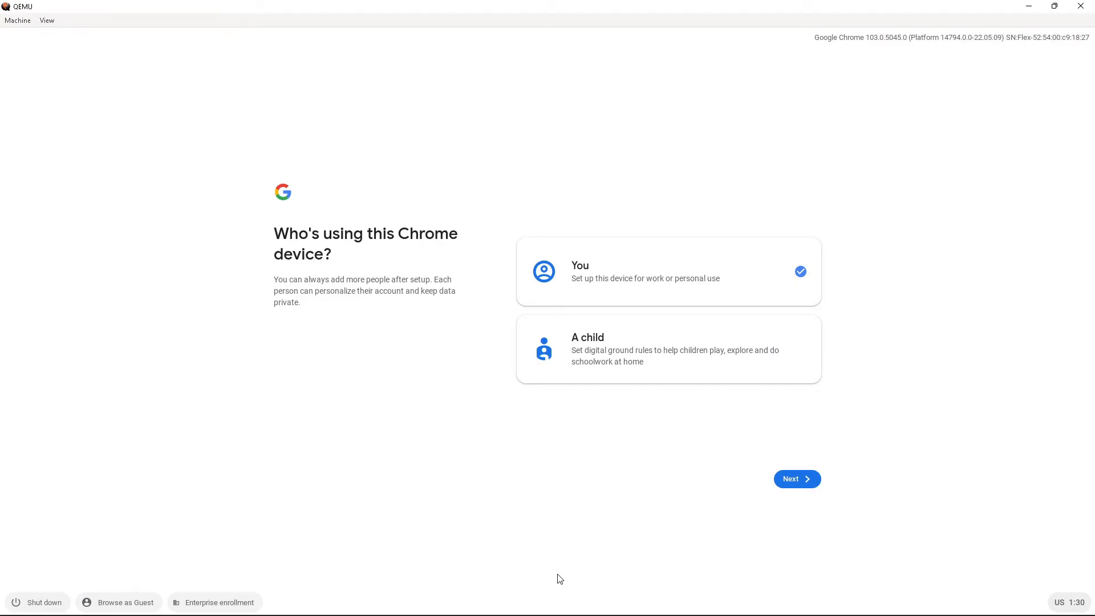
mouse_move(481, 505)
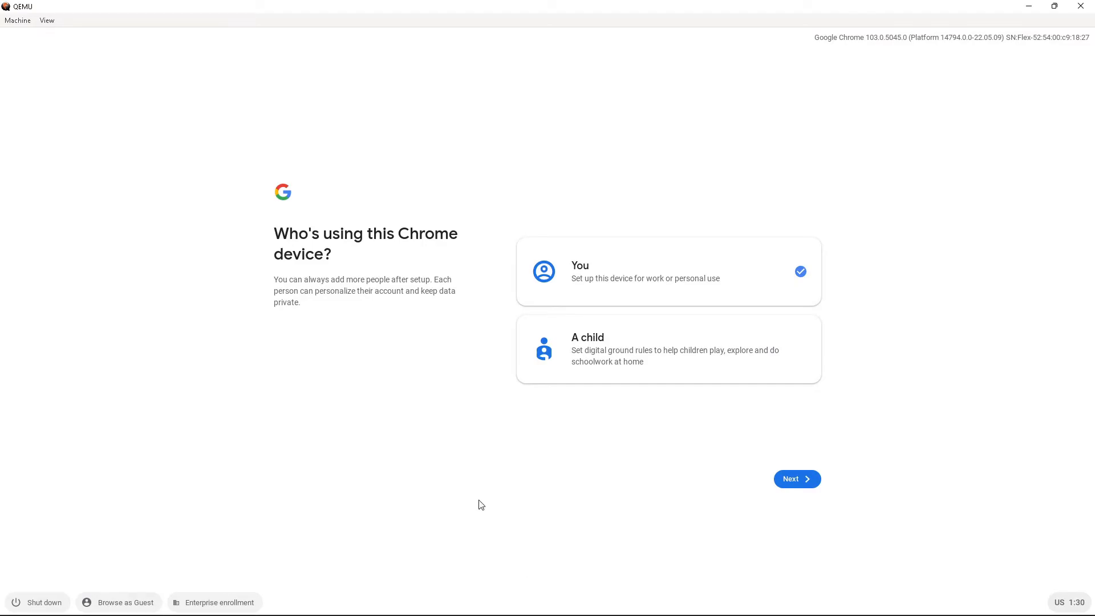
mouse_move(745, 506)
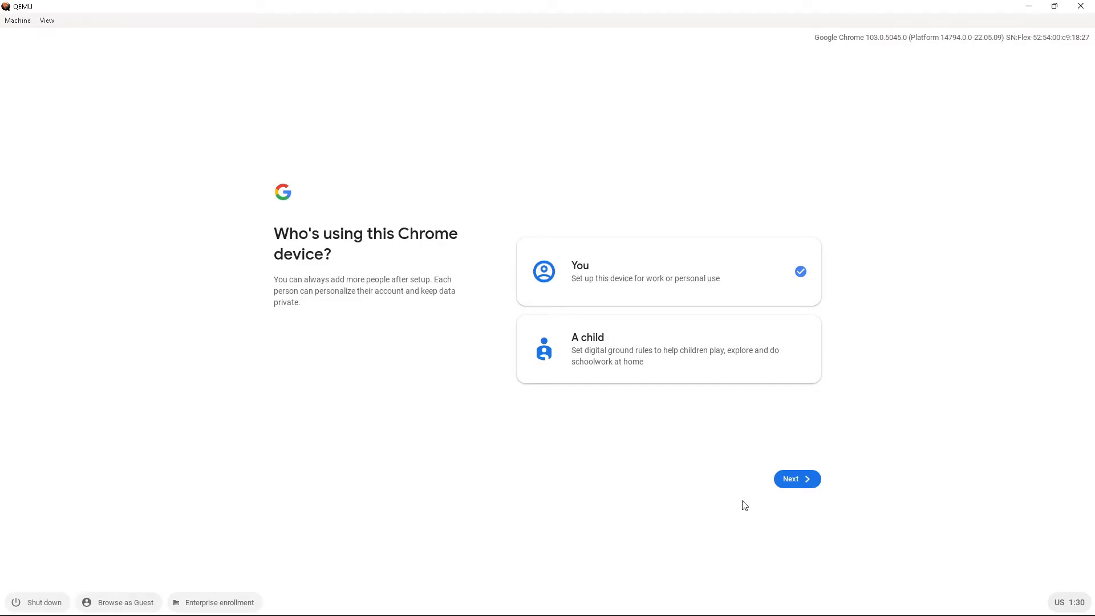
click(796, 478)
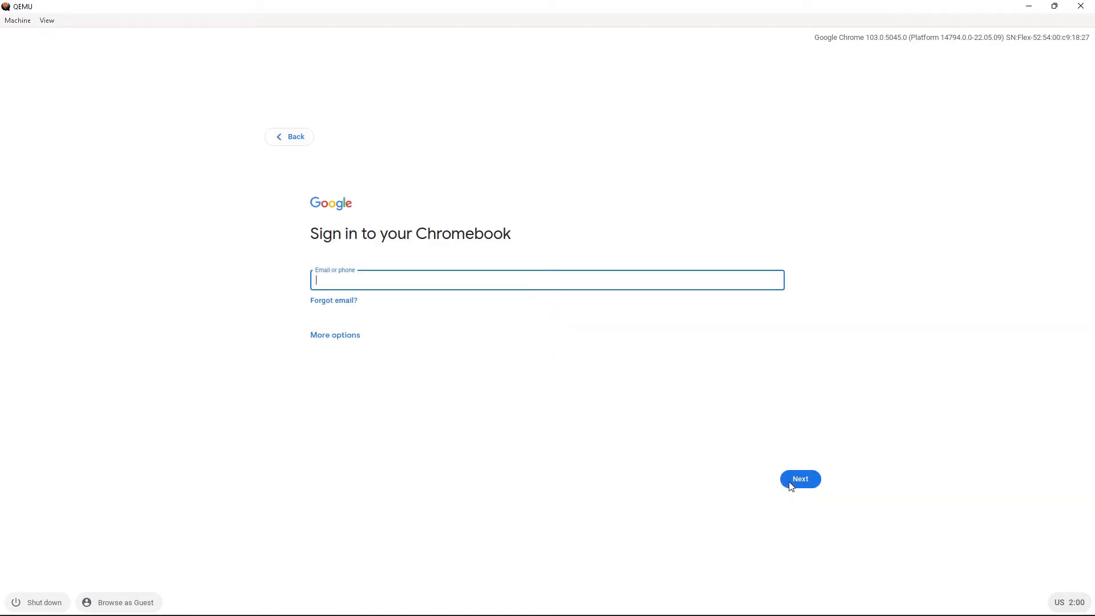
Step: Sign in with the Google account, decline Chrome sync and accept hardware data collection
text(h)
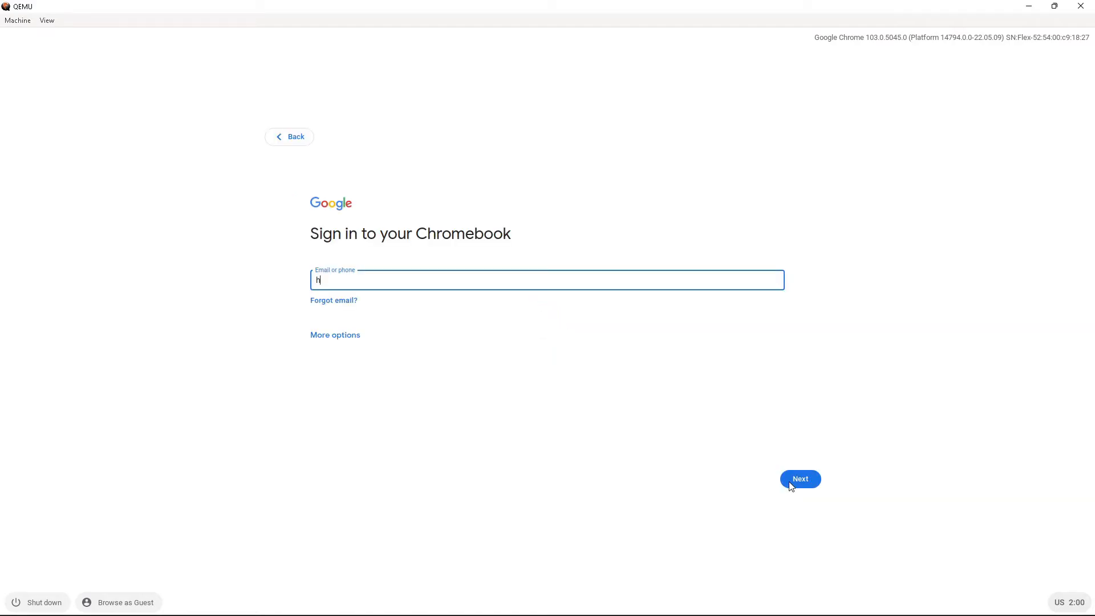
text(ikmateus)
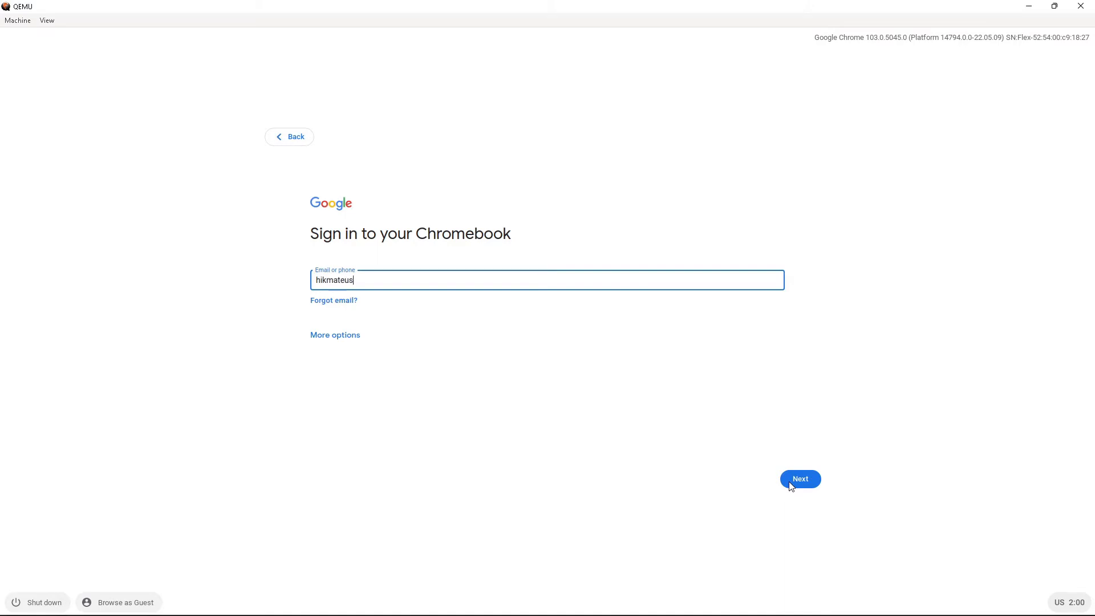
click(800, 479)
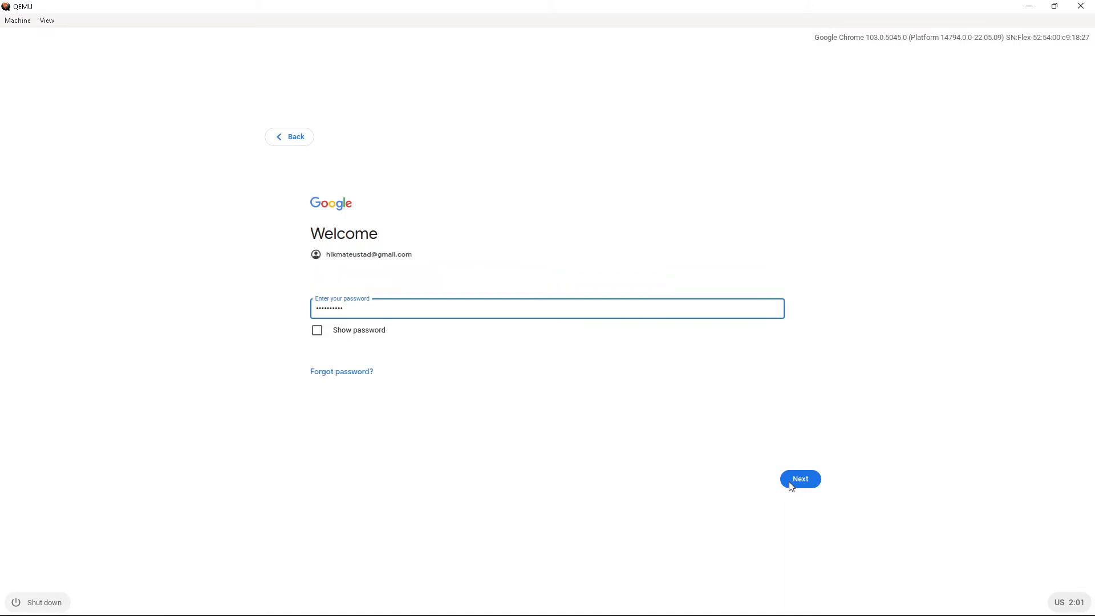
click(800, 478)
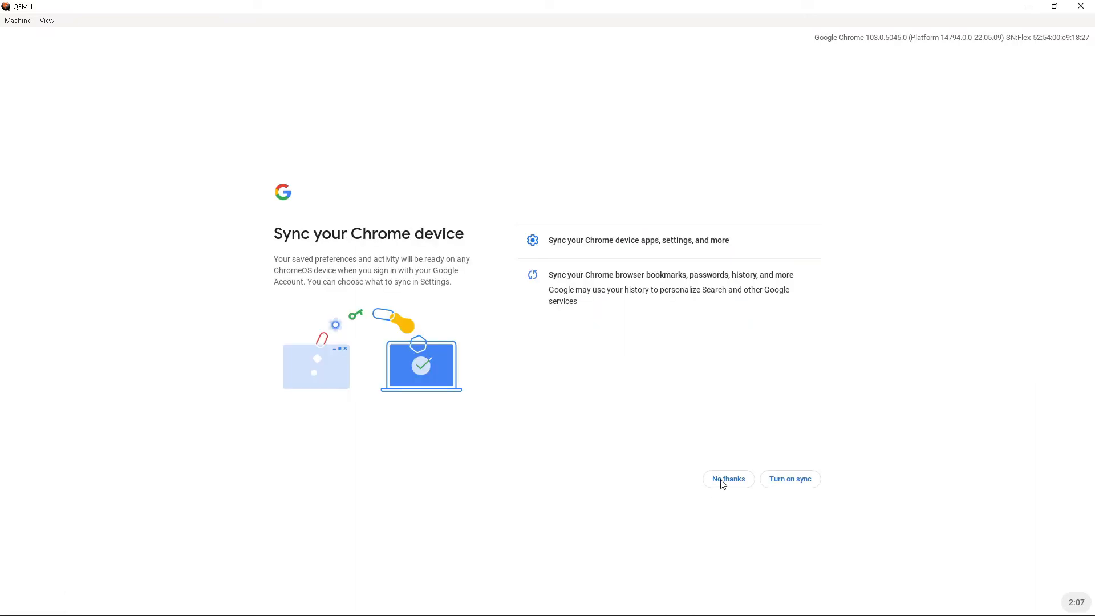
click(728, 478)
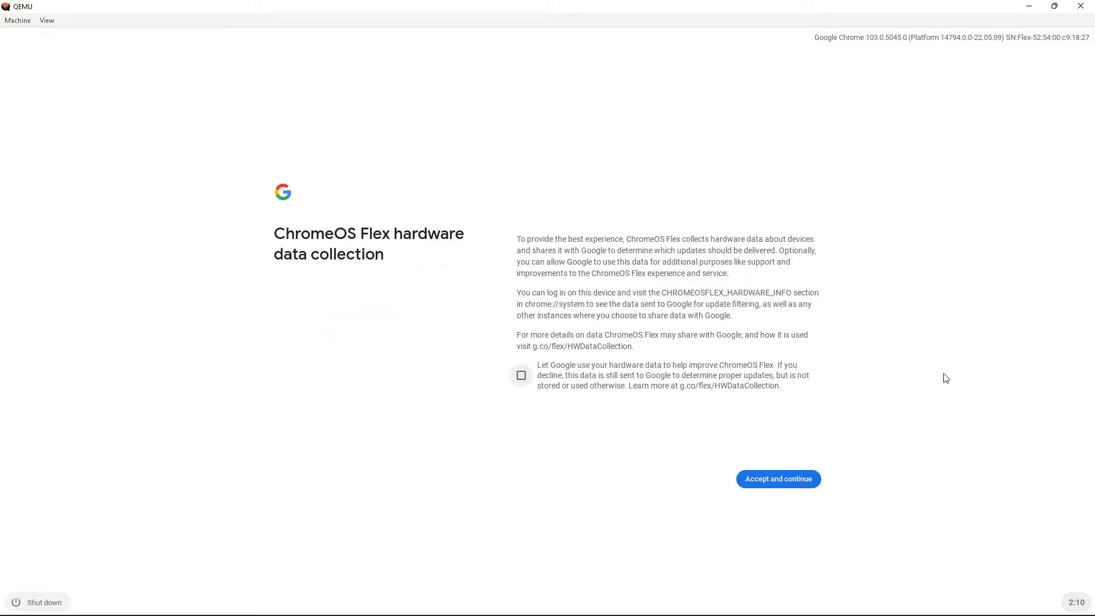
mouse_move(525, 379)
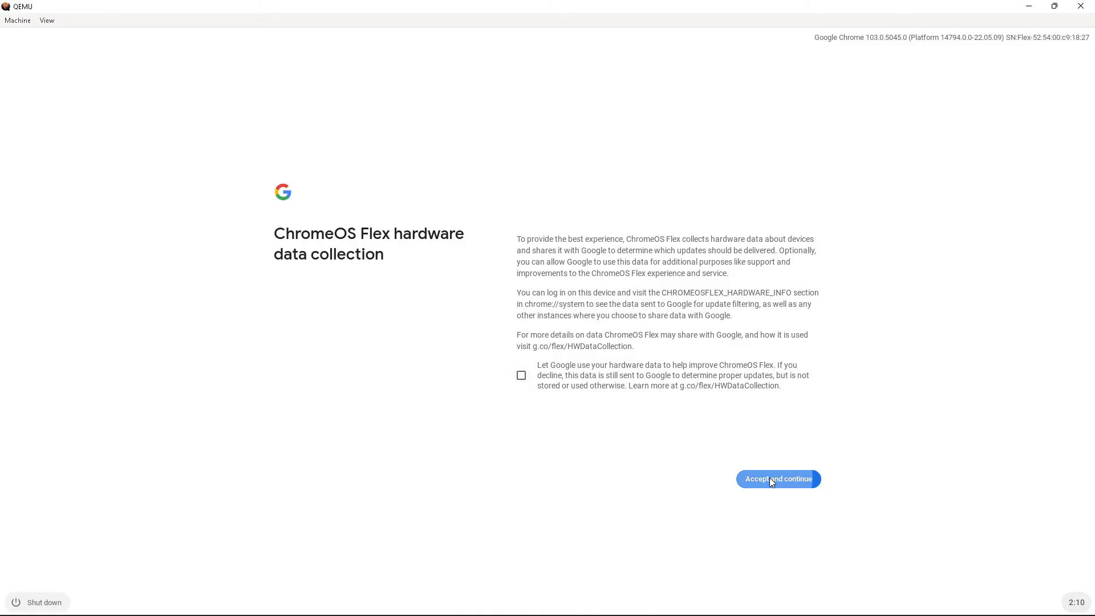
click(778, 478)
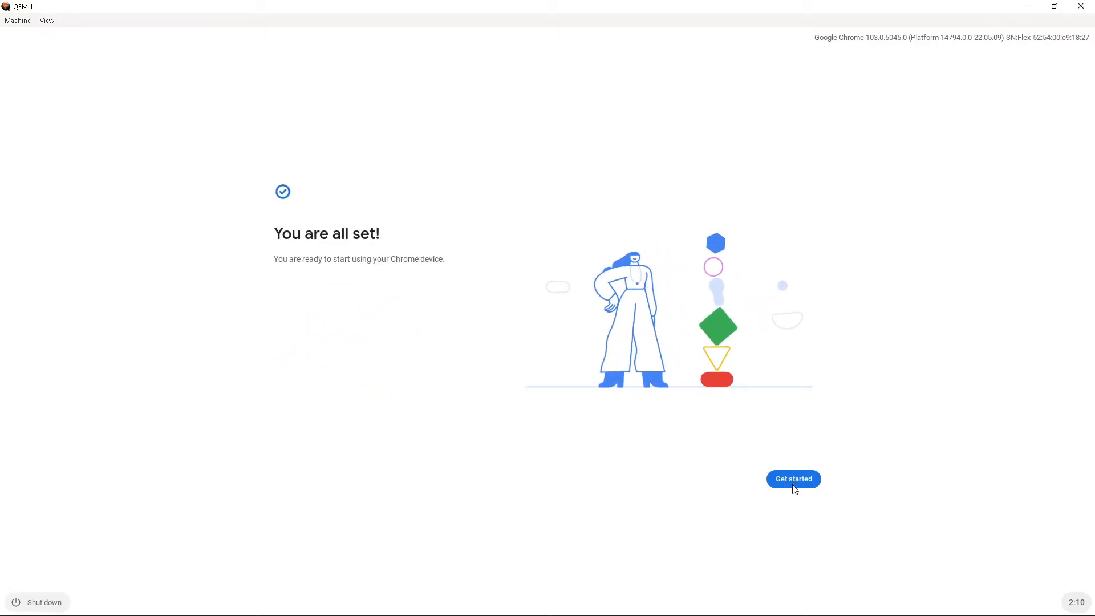
Step: Enter the ChromeOS desktop and close the Welcome and Calendar windows
click(793, 478)
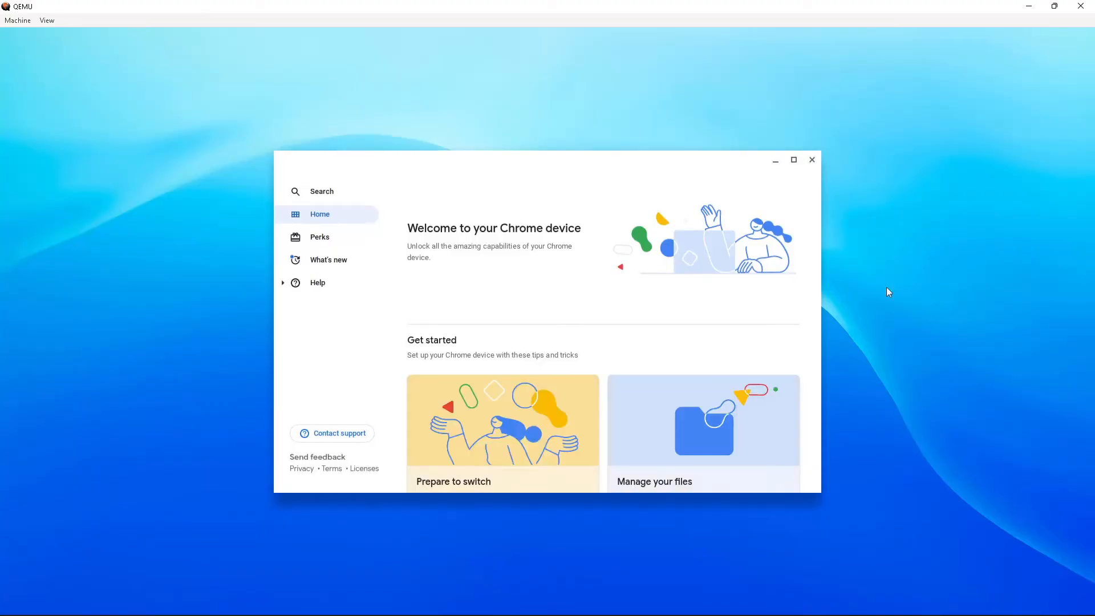
mouse_move(978, 281)
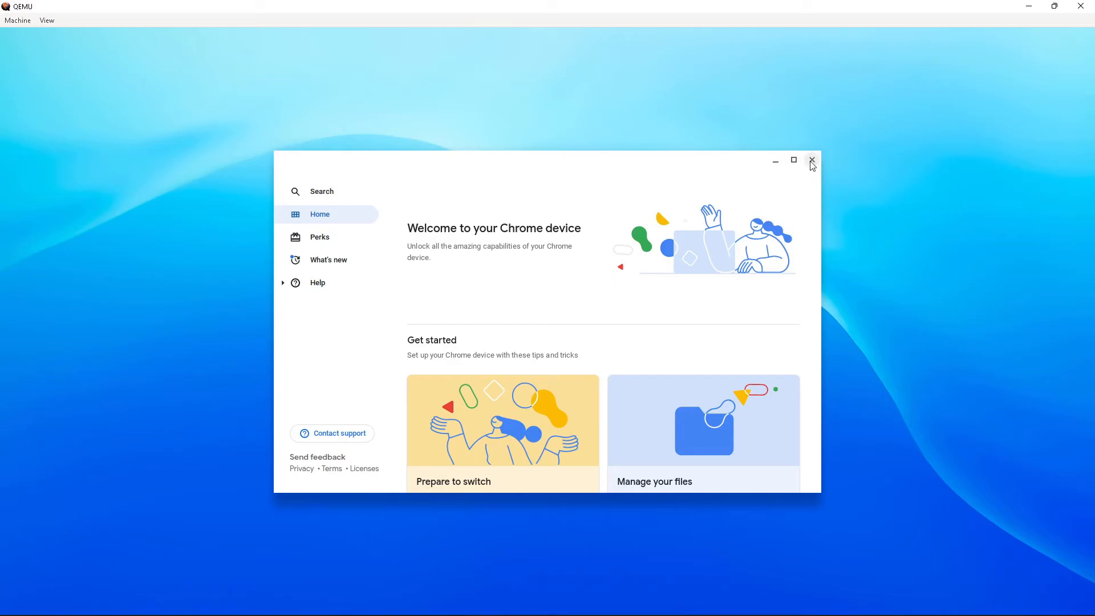
click(811, 160)
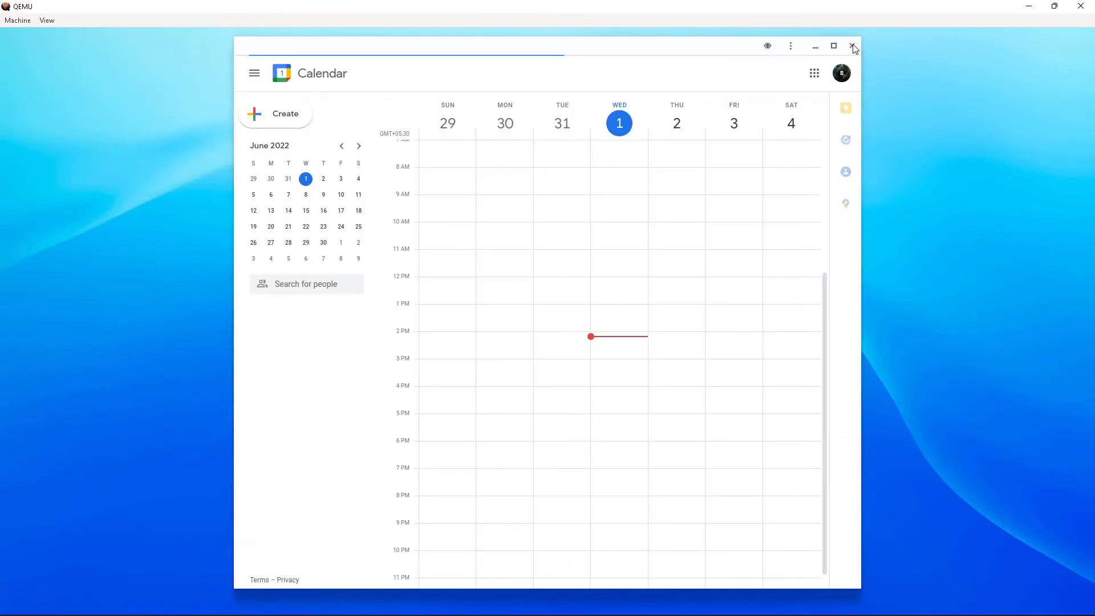
click(854, 46)
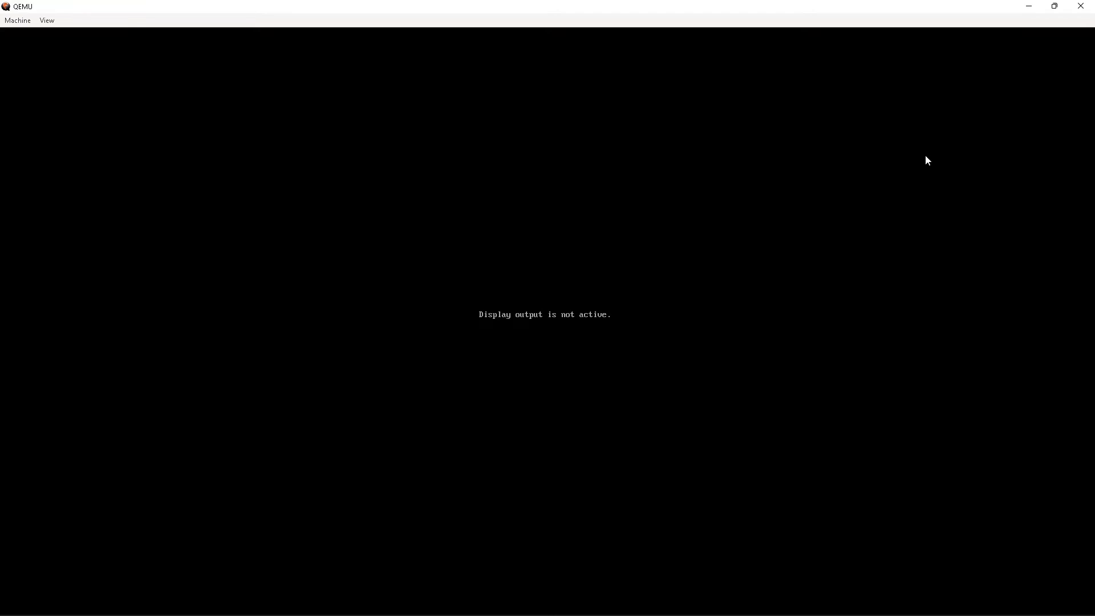
mouse_move(1032, 371)
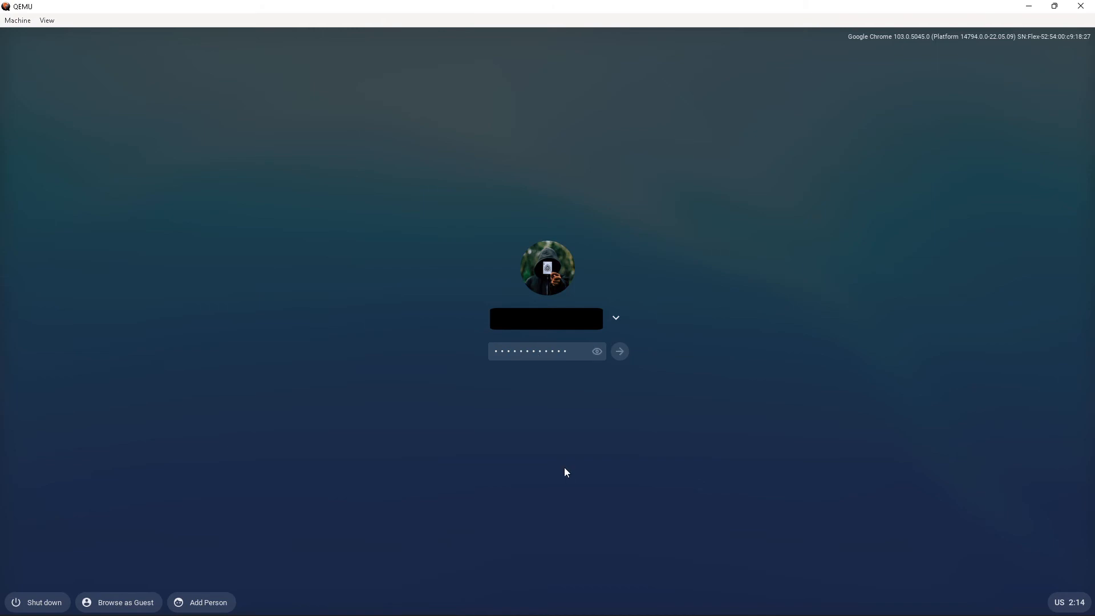
Step: Sign back in at the ChromeOS Flex lock screen after the VM restarts
click(618, 351)
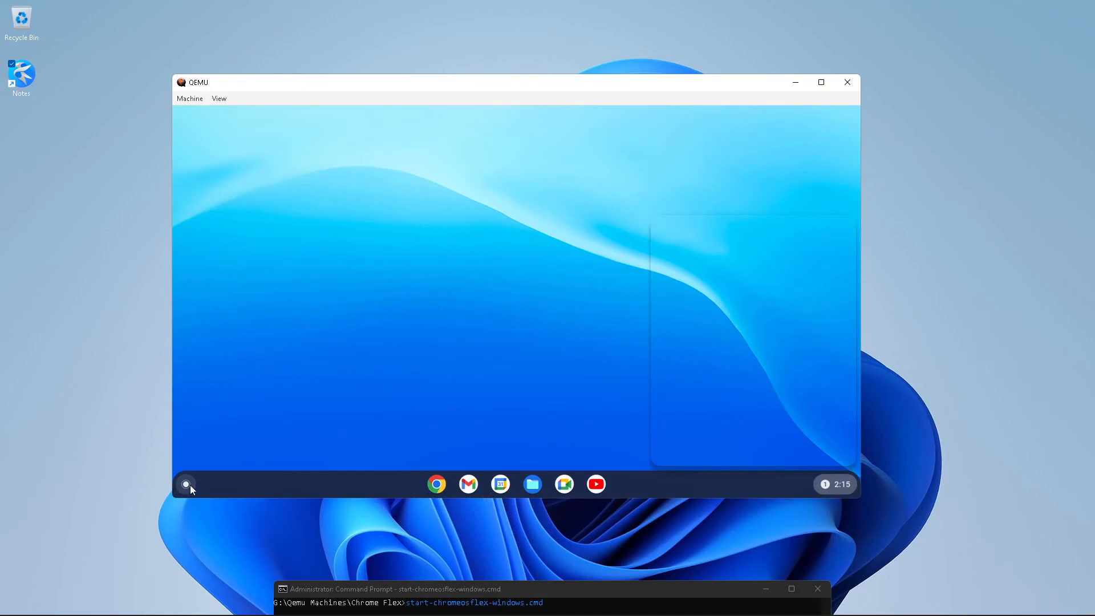
Step: Maximize the VM window and bring up the ChromeOS app launcher from the shelf
click(186, 484)
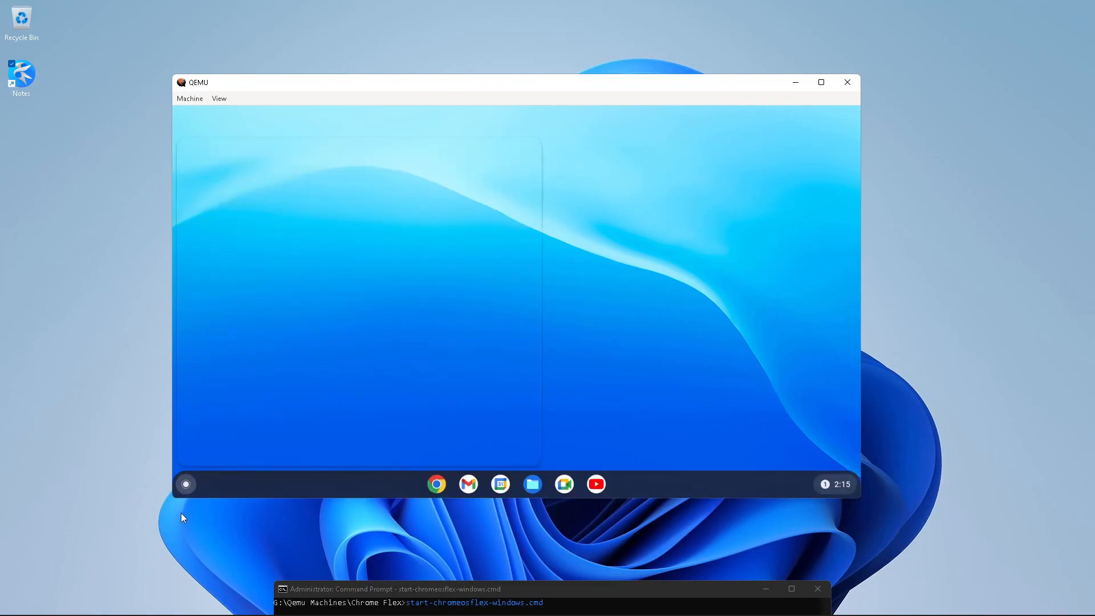
mouse_move(432, 108)
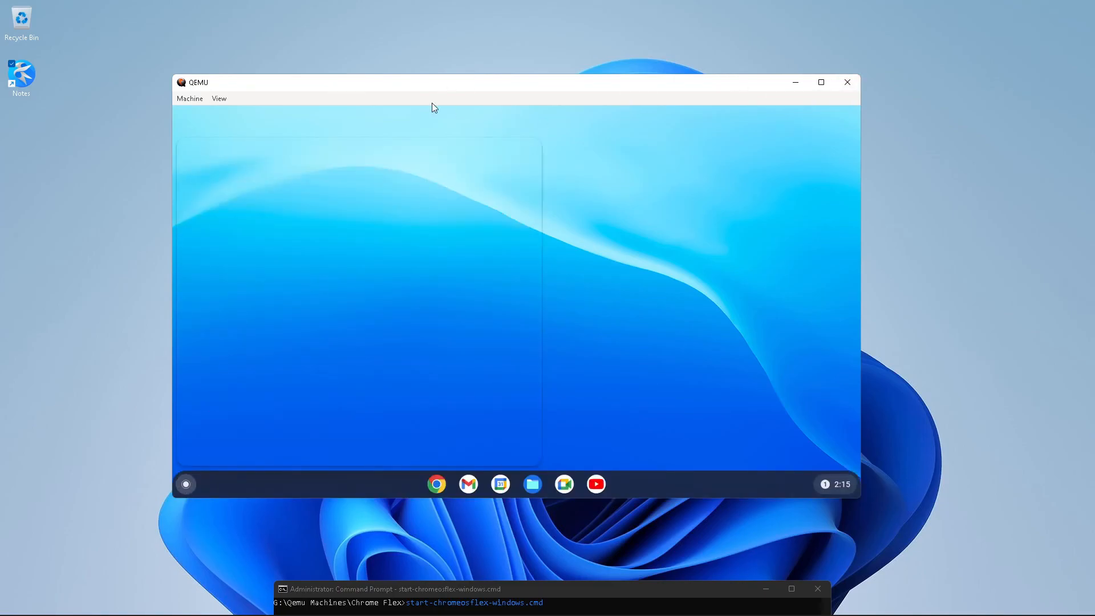
click(821, 82)
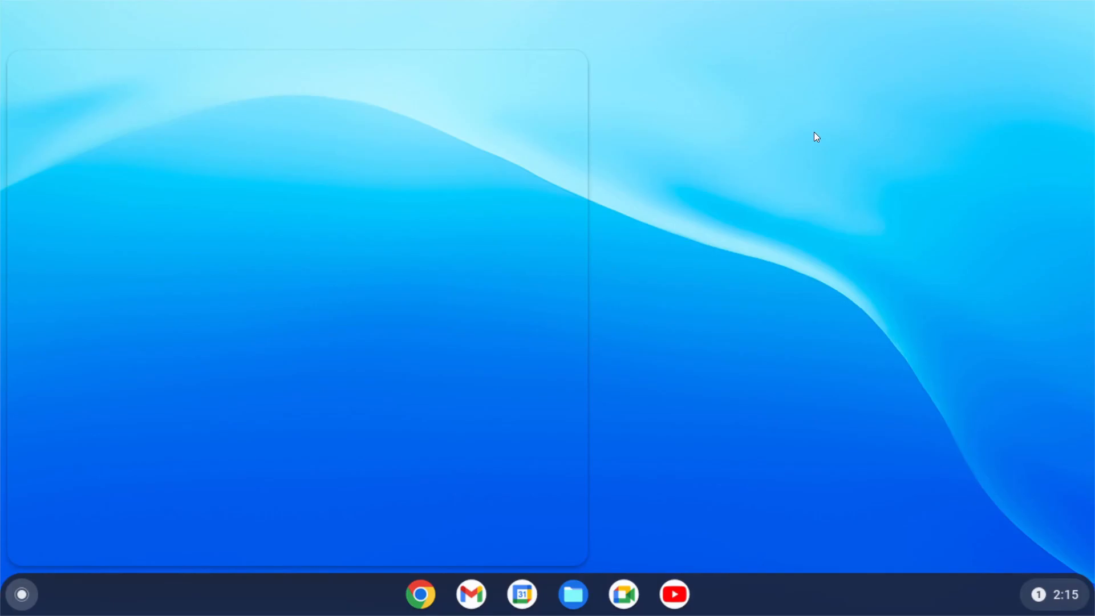
click(21, 593)
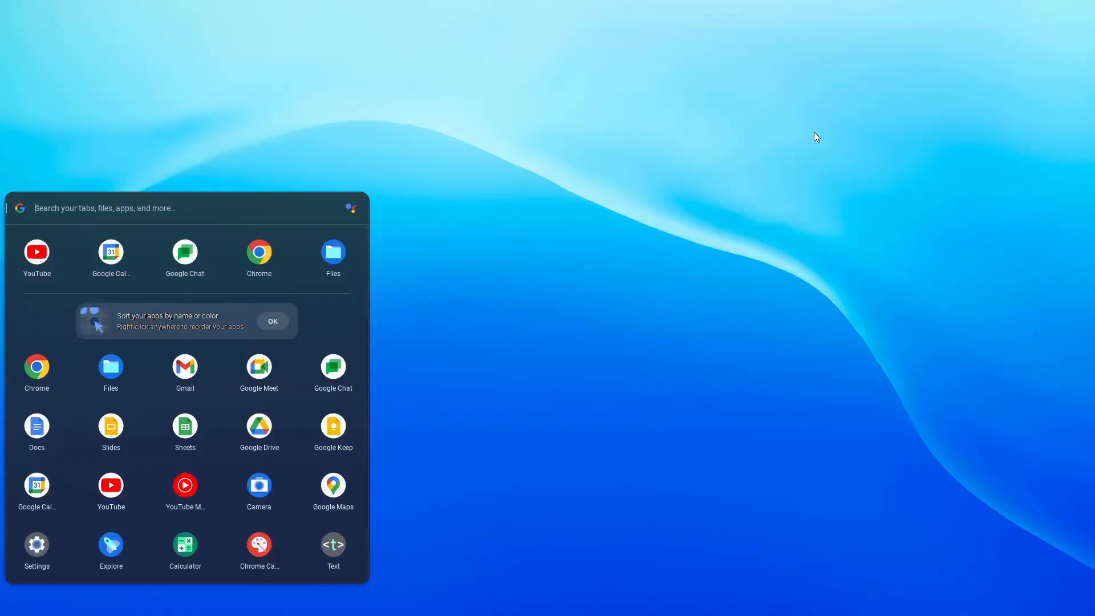